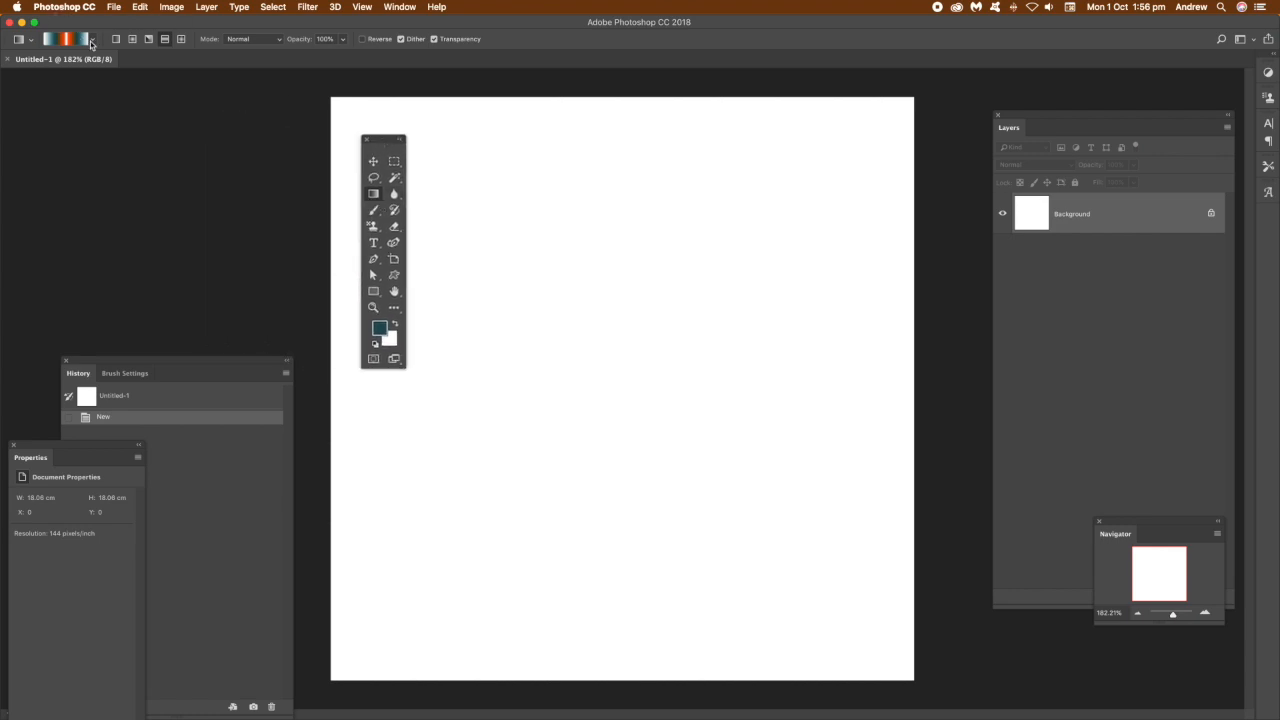
# Choose the blue, yellow and black gradient preset for the Gradient tool.
pyautogui.click(91, 40)
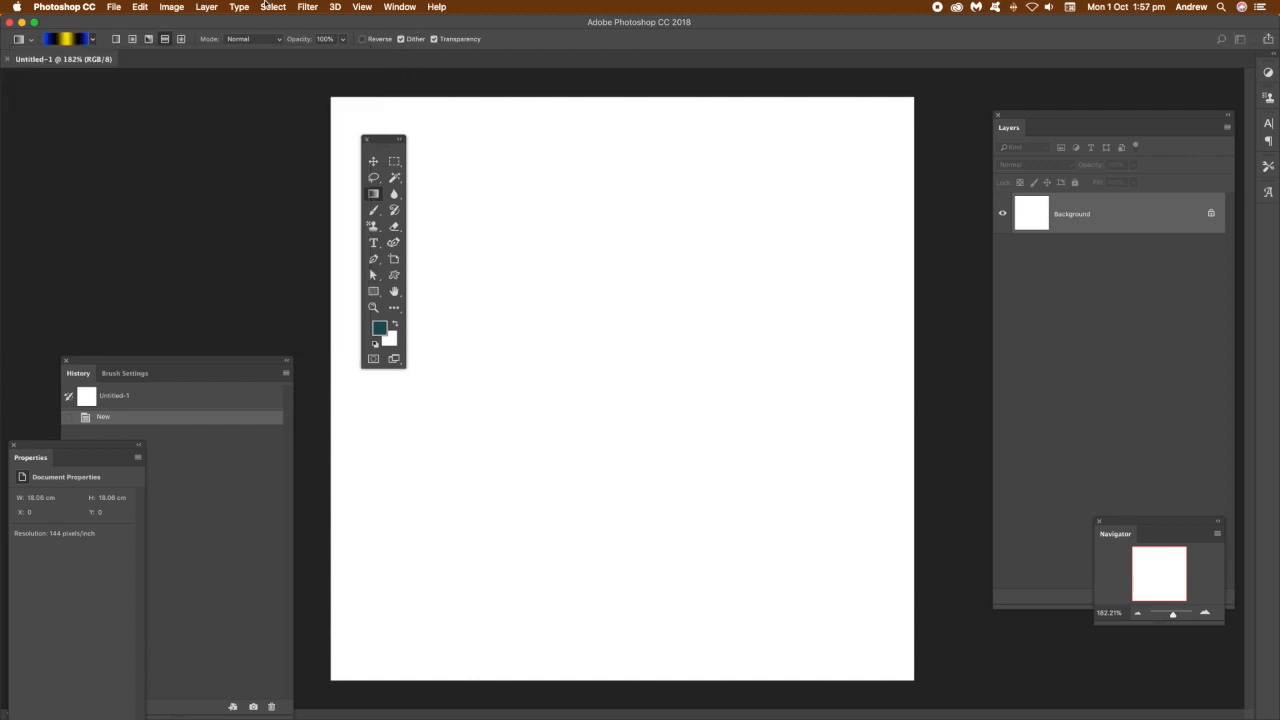
# Add a New Guide Layout of 2 columns and 2 rows through the View menu.
pyautogui.click(361, 7)
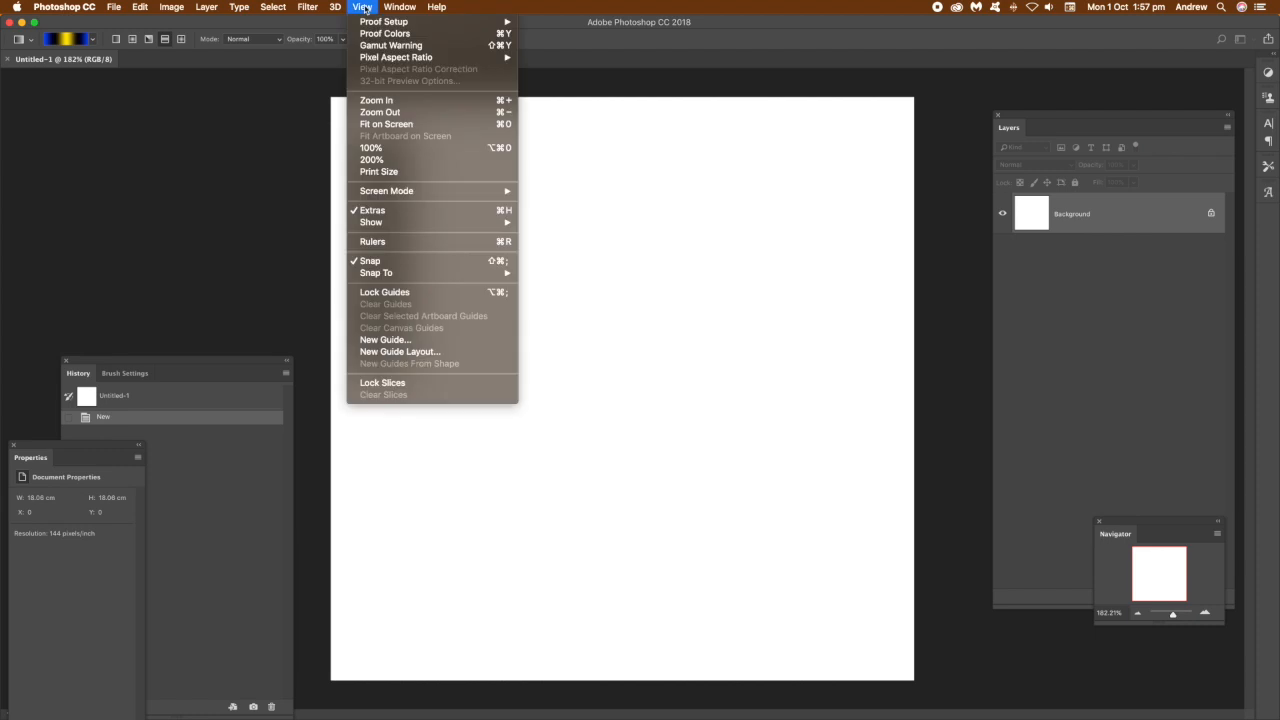
pyautogui.moveTo(399, 351)
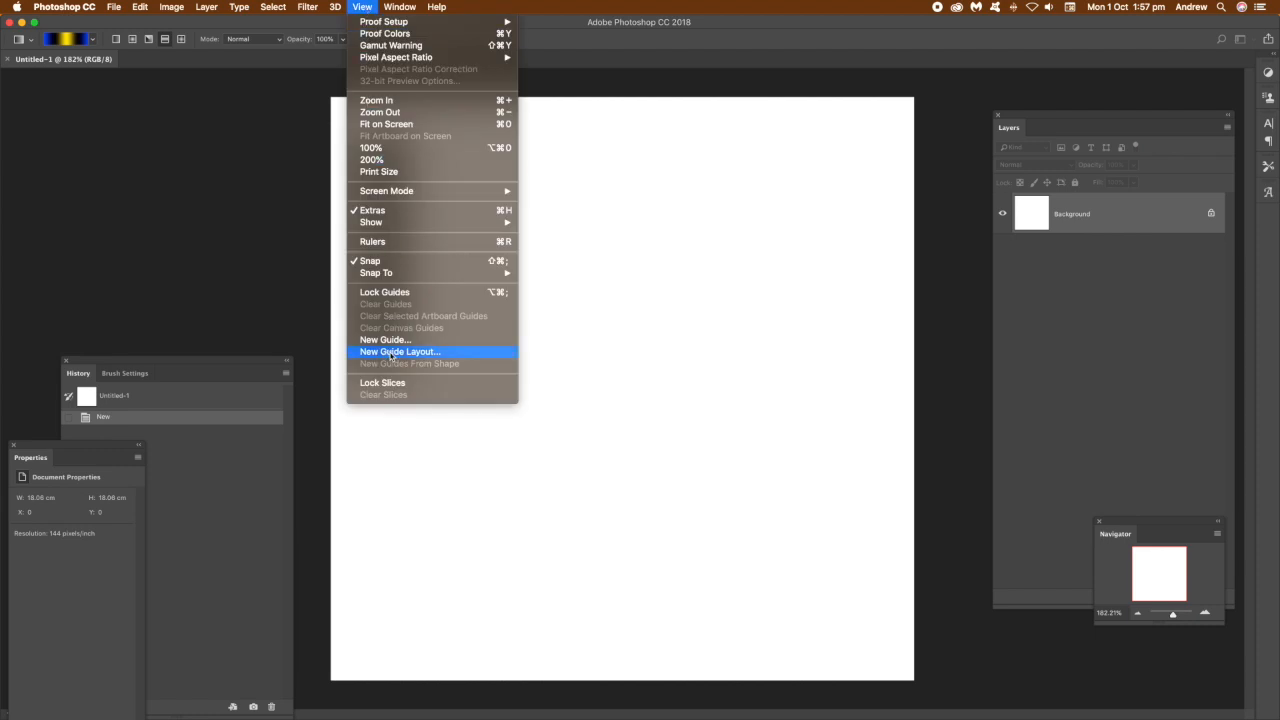
pyautogui.click(399, 351)
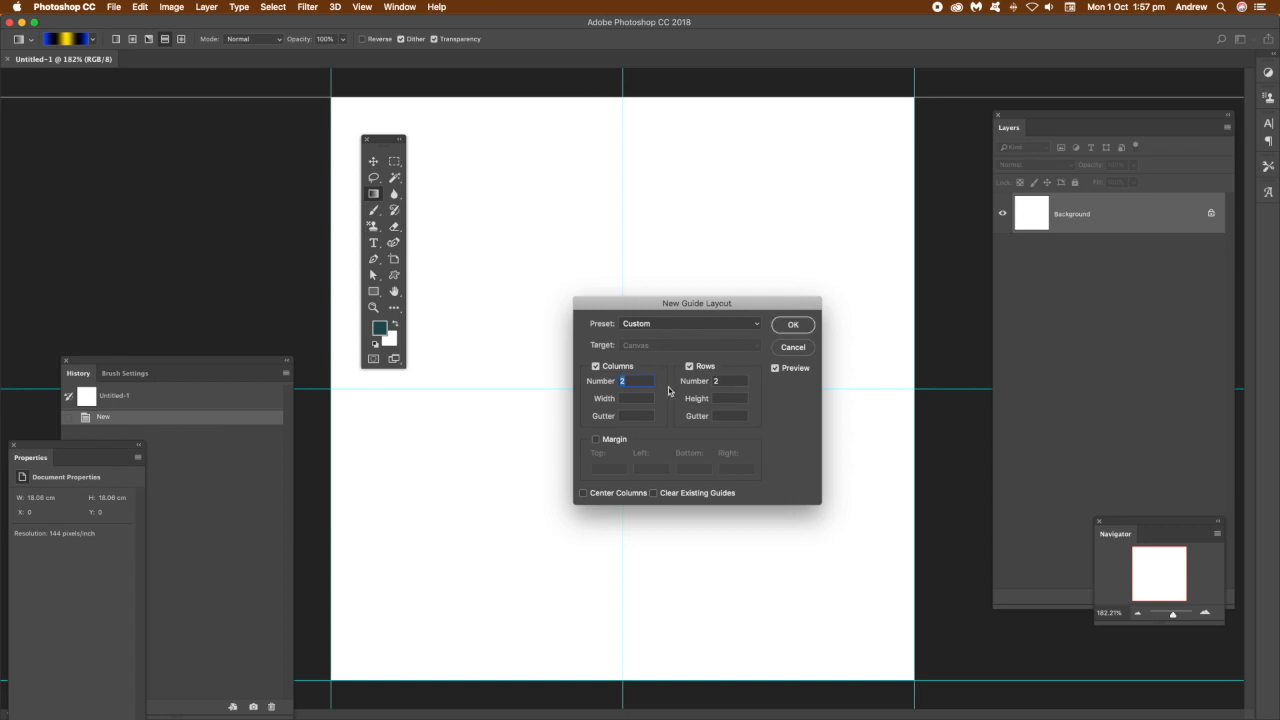
pyautogui.moveTo(793, 324)
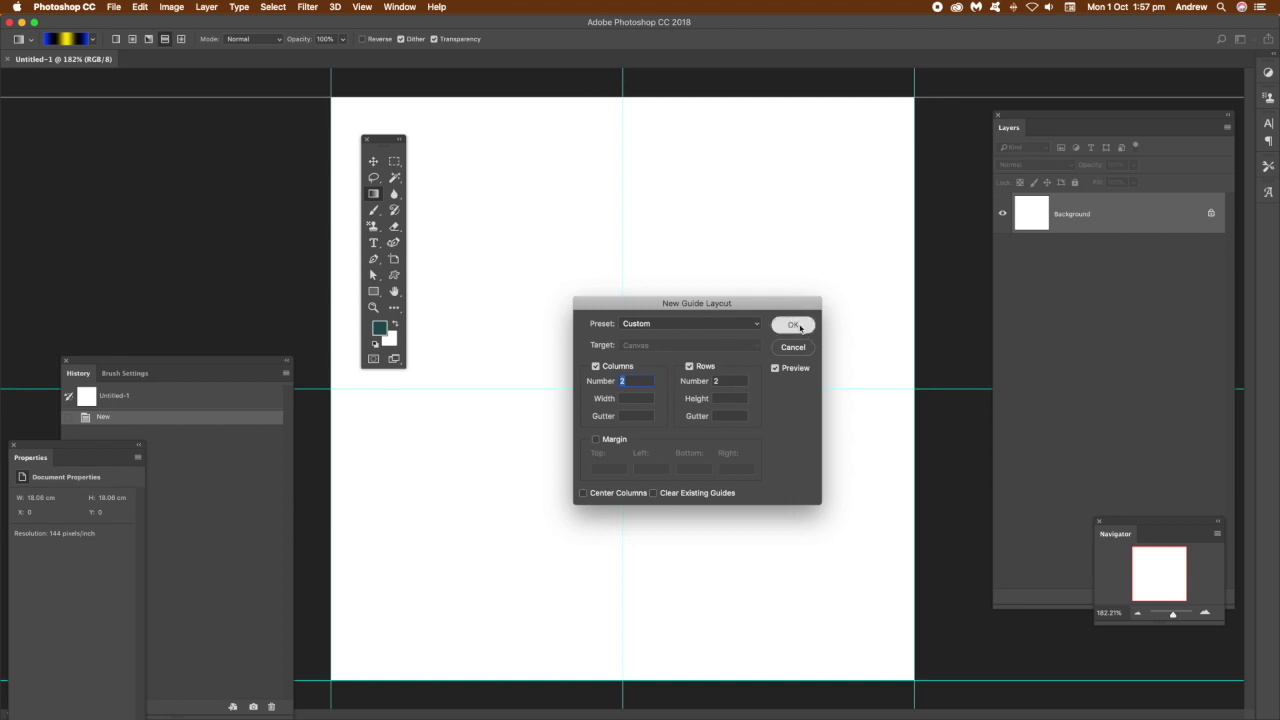
pyautogui.click(793, 324)
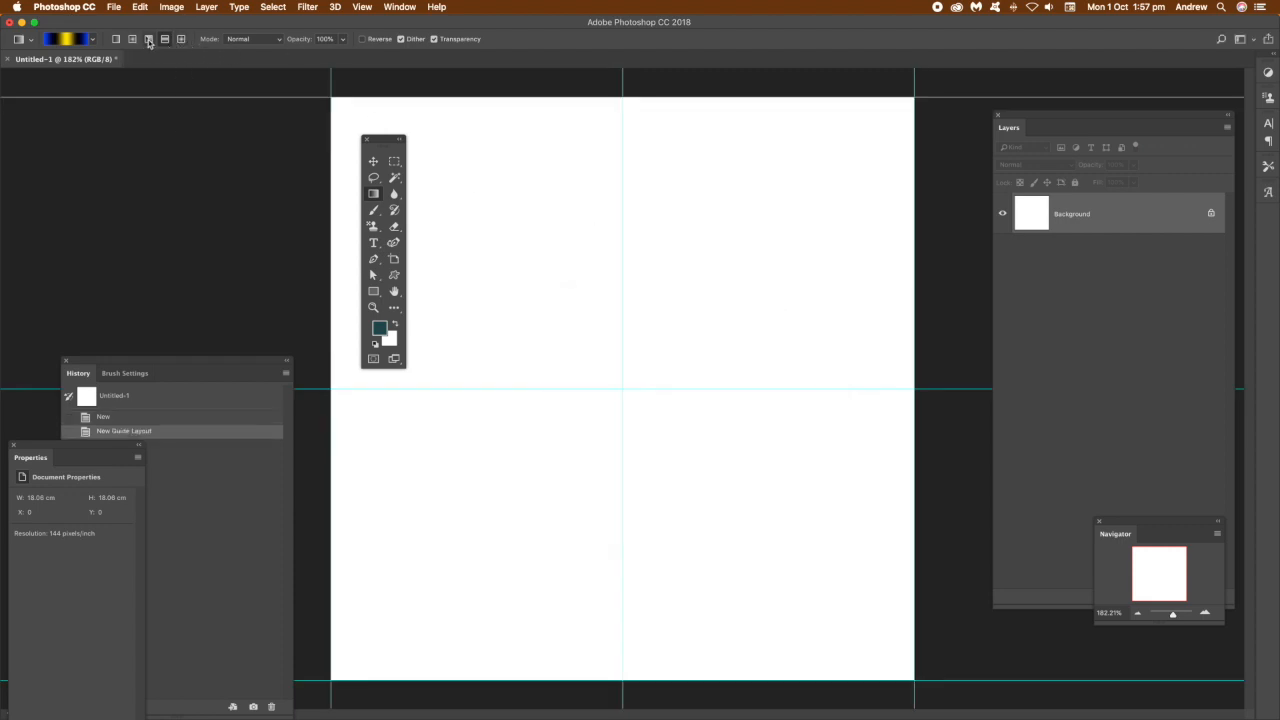
pyautogui.moveTo(165, 40)
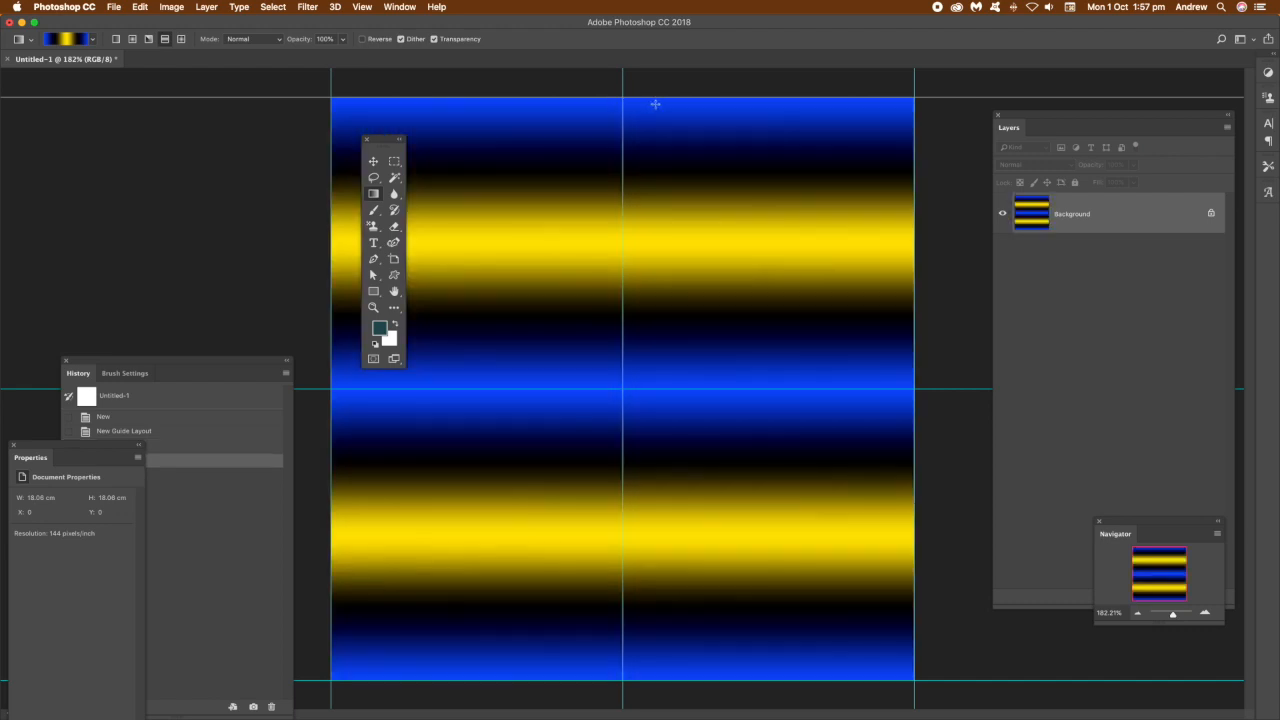
# Paint trial Difference-mode gradients with another preset, then fill the canvas with black.
pyautogui.click(245, 39)
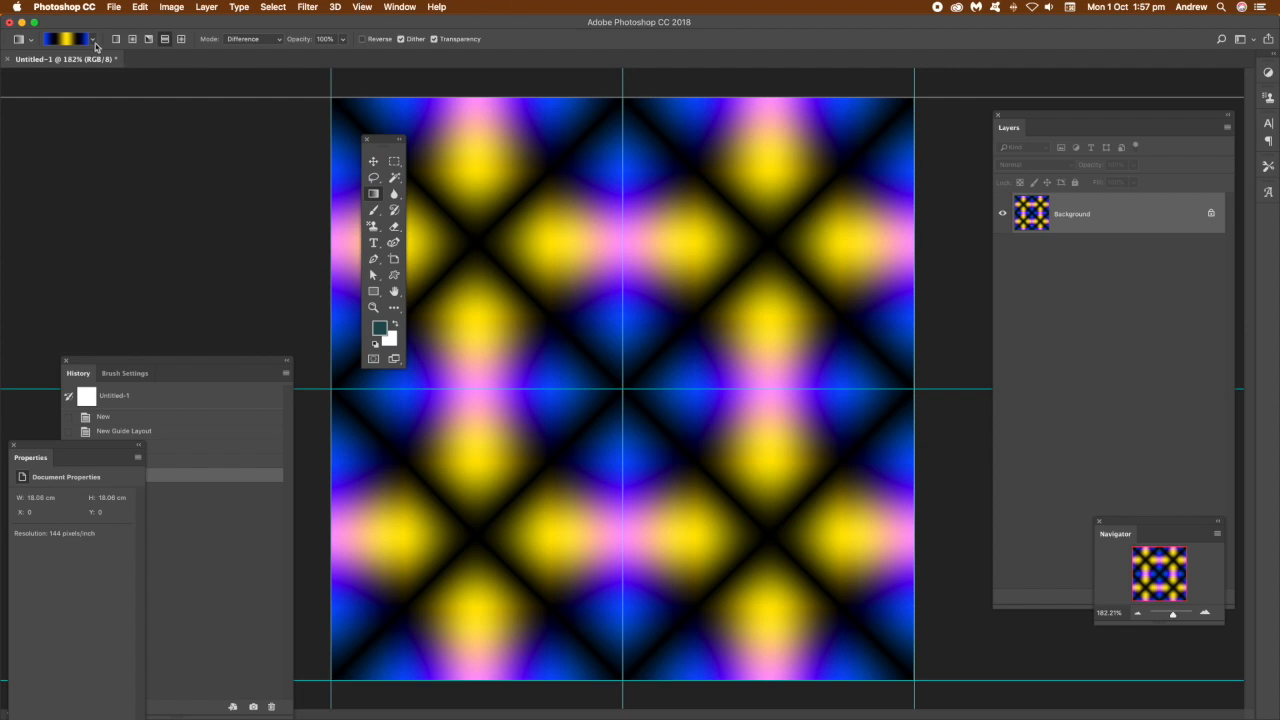
pyautogui.click(96, 40)
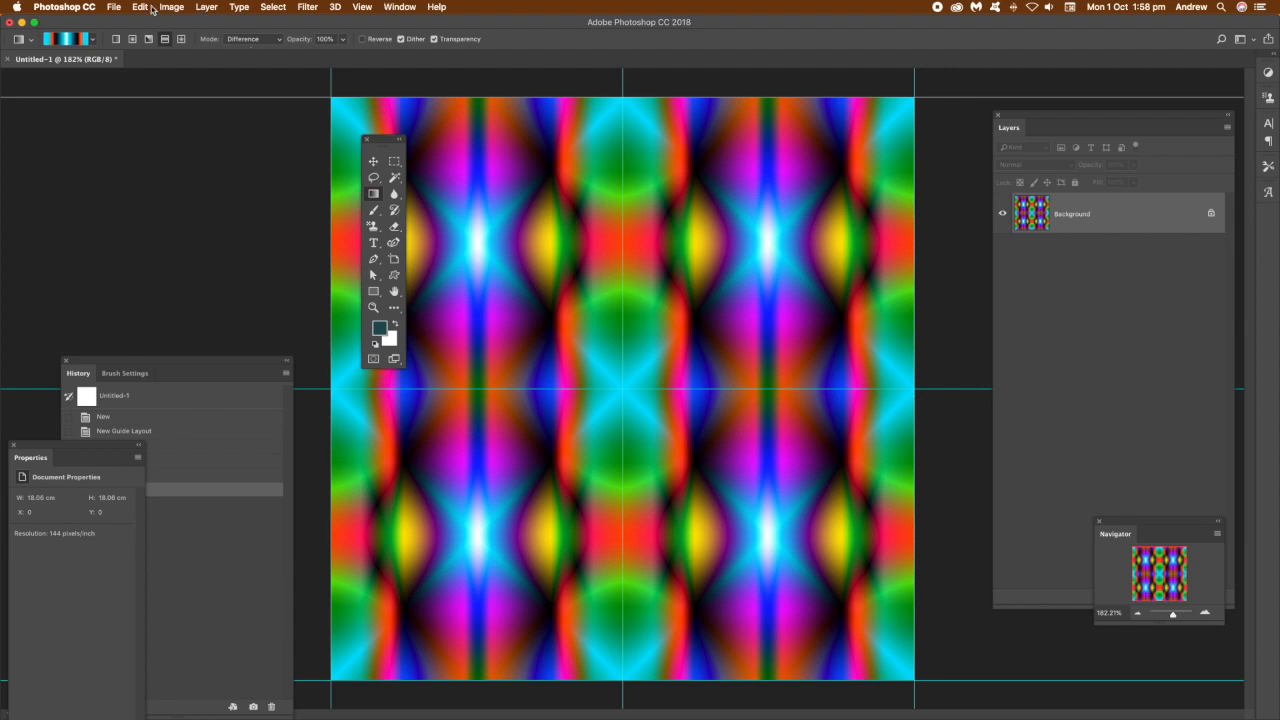
pyautogui.click(139, 7)
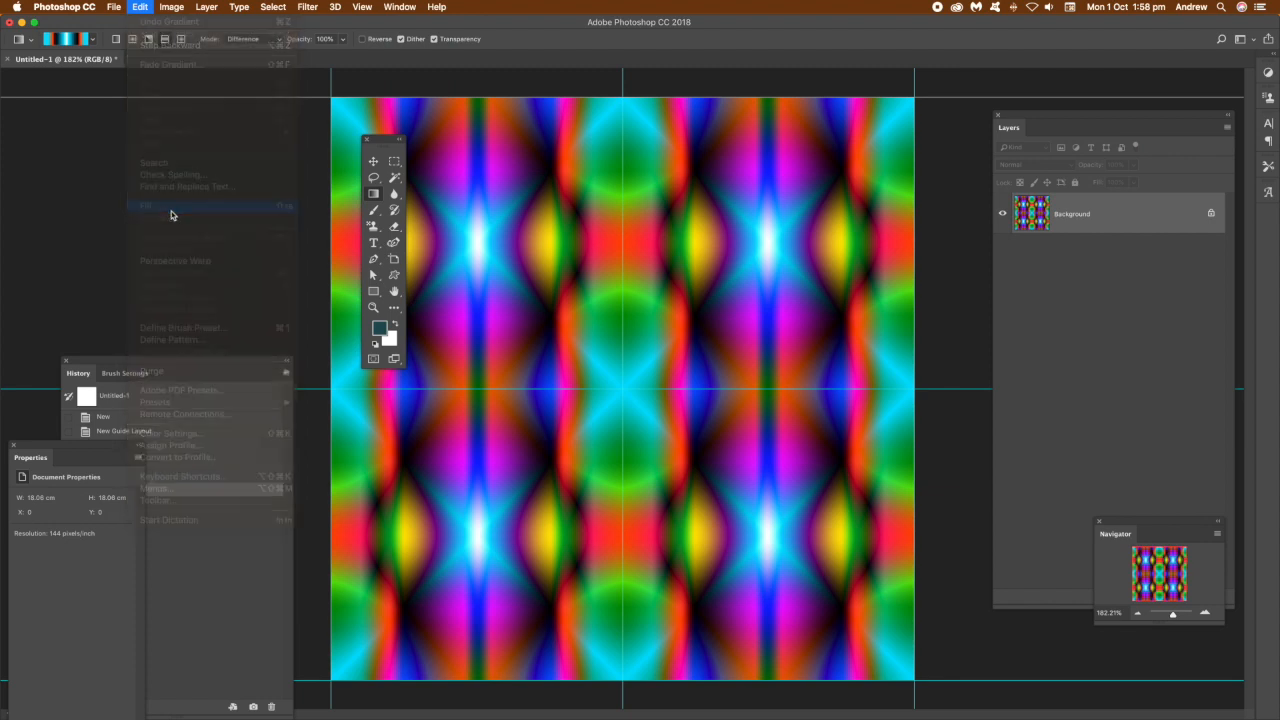
pyautogui.click(170, 208)
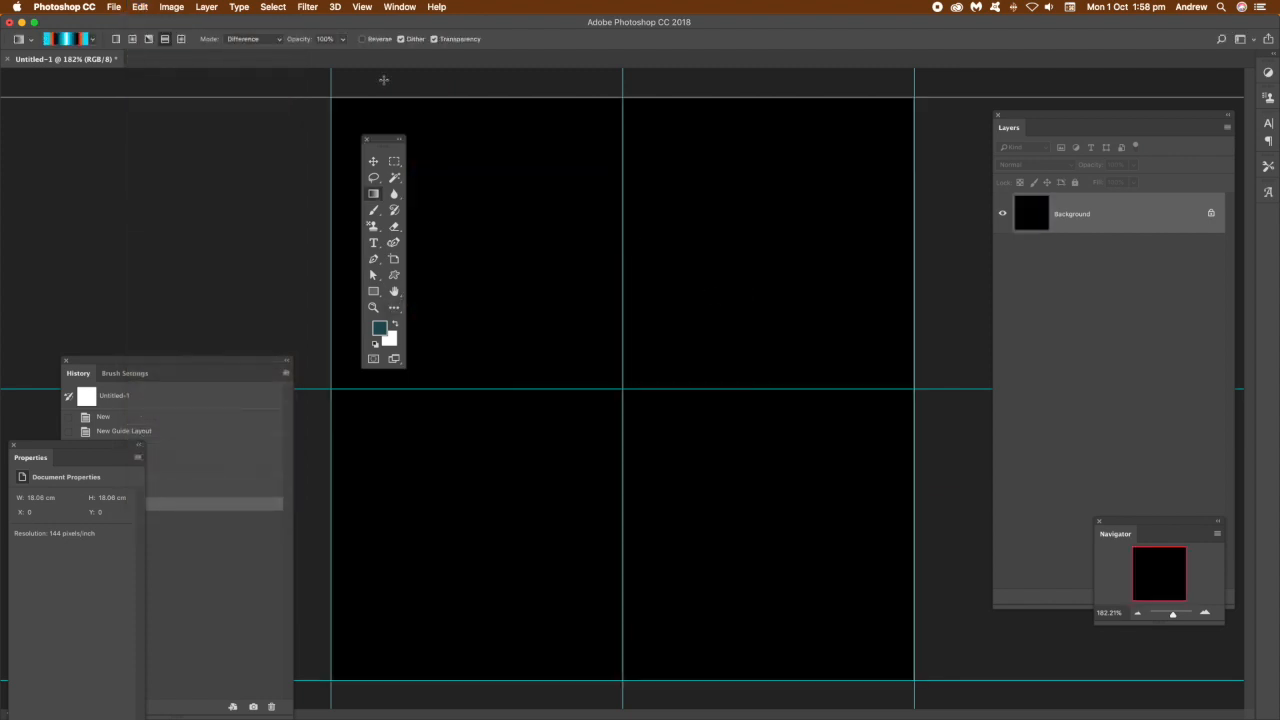
pyautogui.click(205, 9)
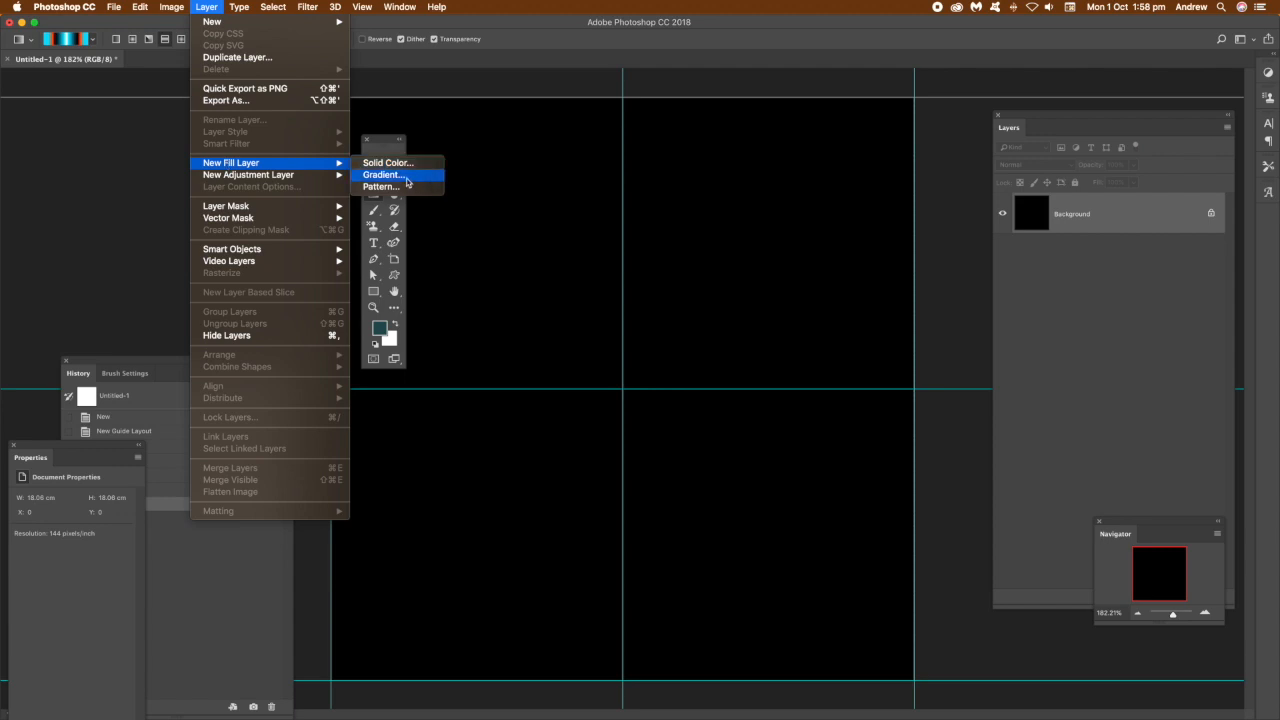
# Create Gradient Fill 1 with a reflected orange, black and white vertical gradient.
pyautogui.click(381, 162)
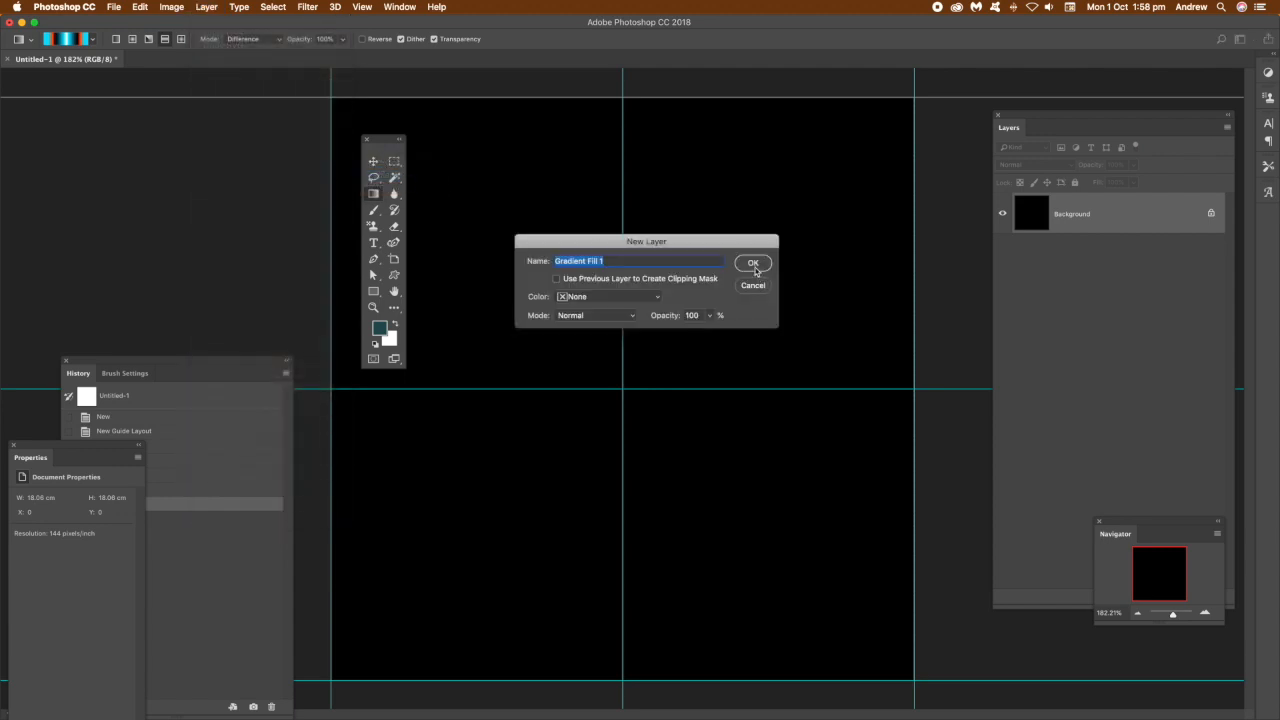
pyautogui.click(753, 263)
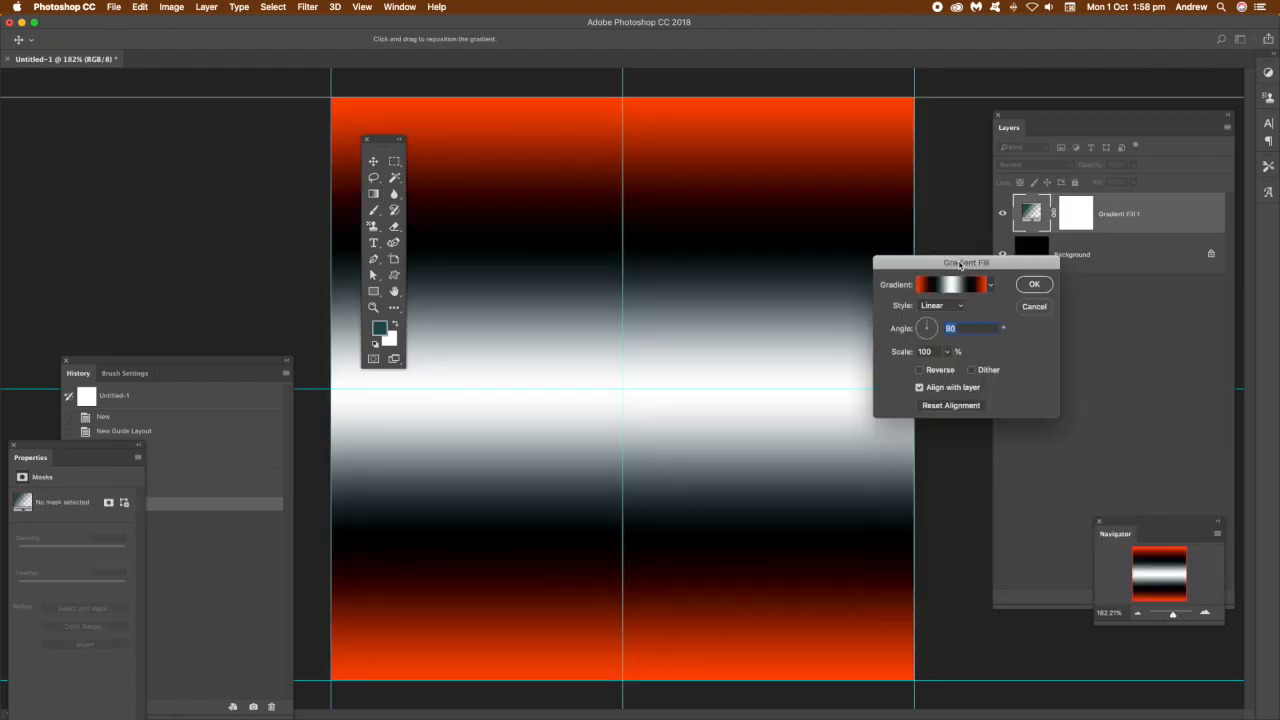
pyautogui.click(940, 305)
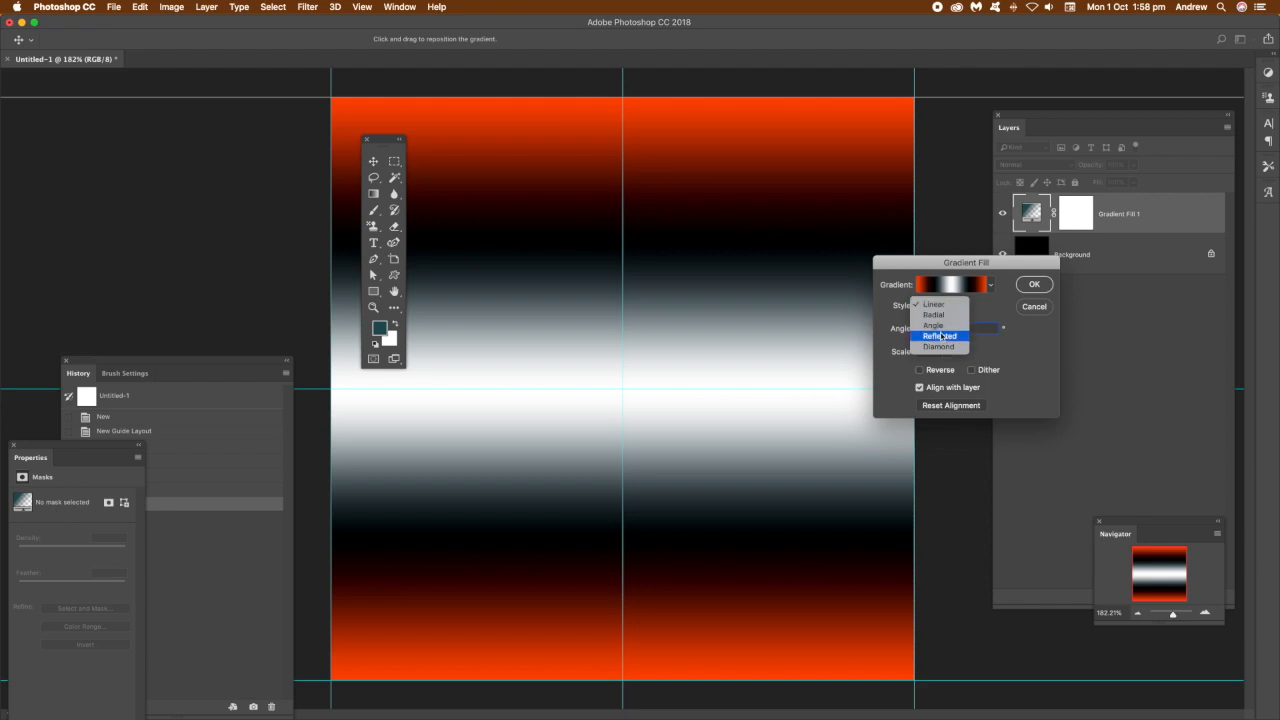
pyautogui.click(939, 336)
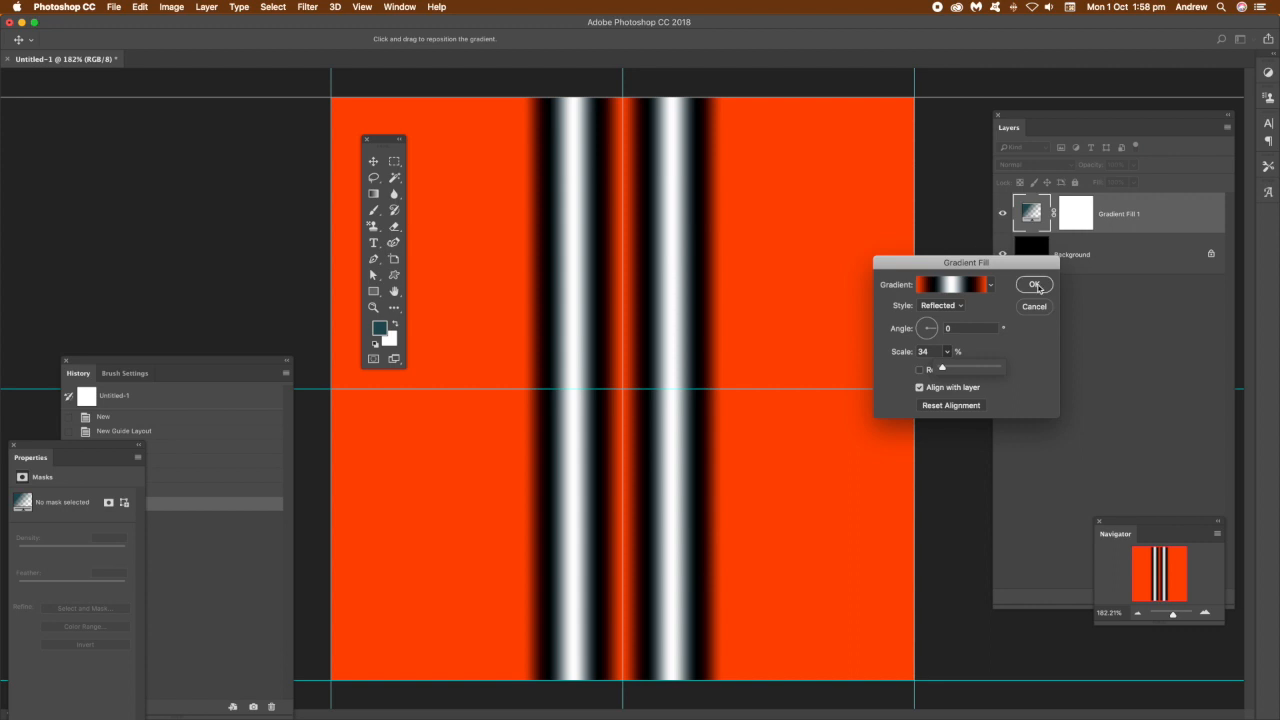
pyautogui.click(1033, 284)
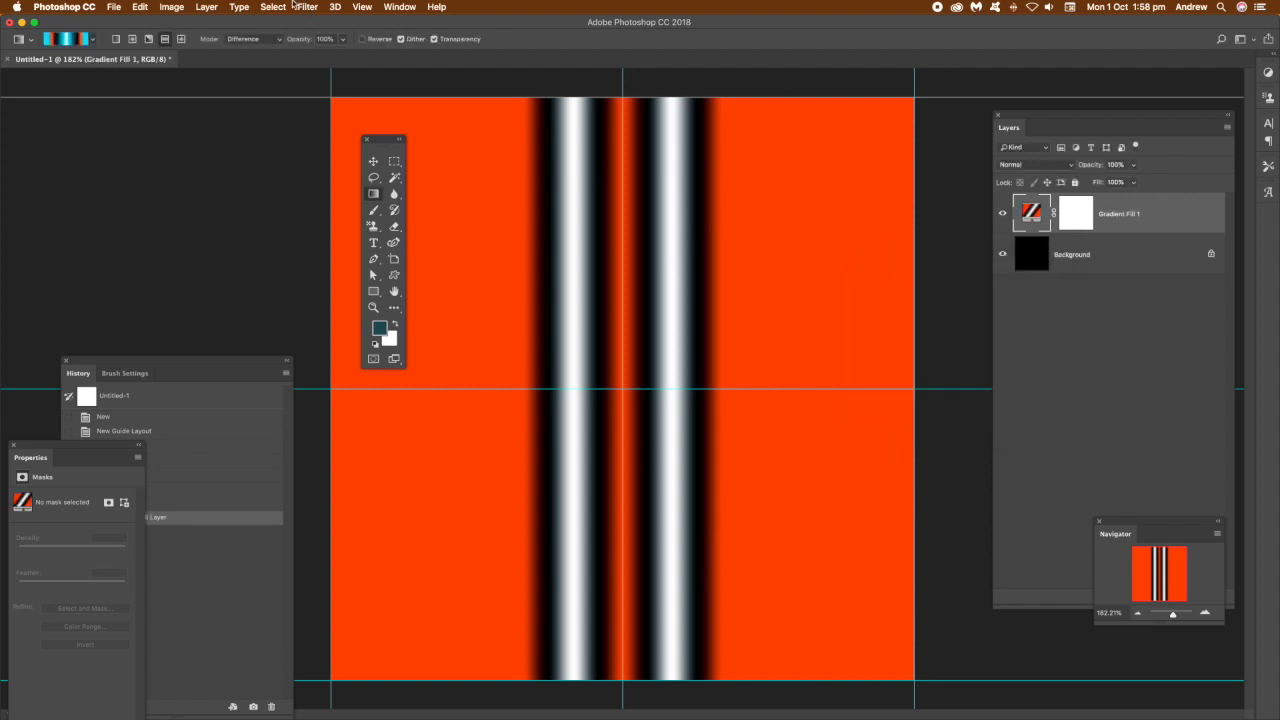
# Add Gradient Fill 2 using the teal, white and black gradient, blended in Difference mode.
pyautogui.click(211, 8)
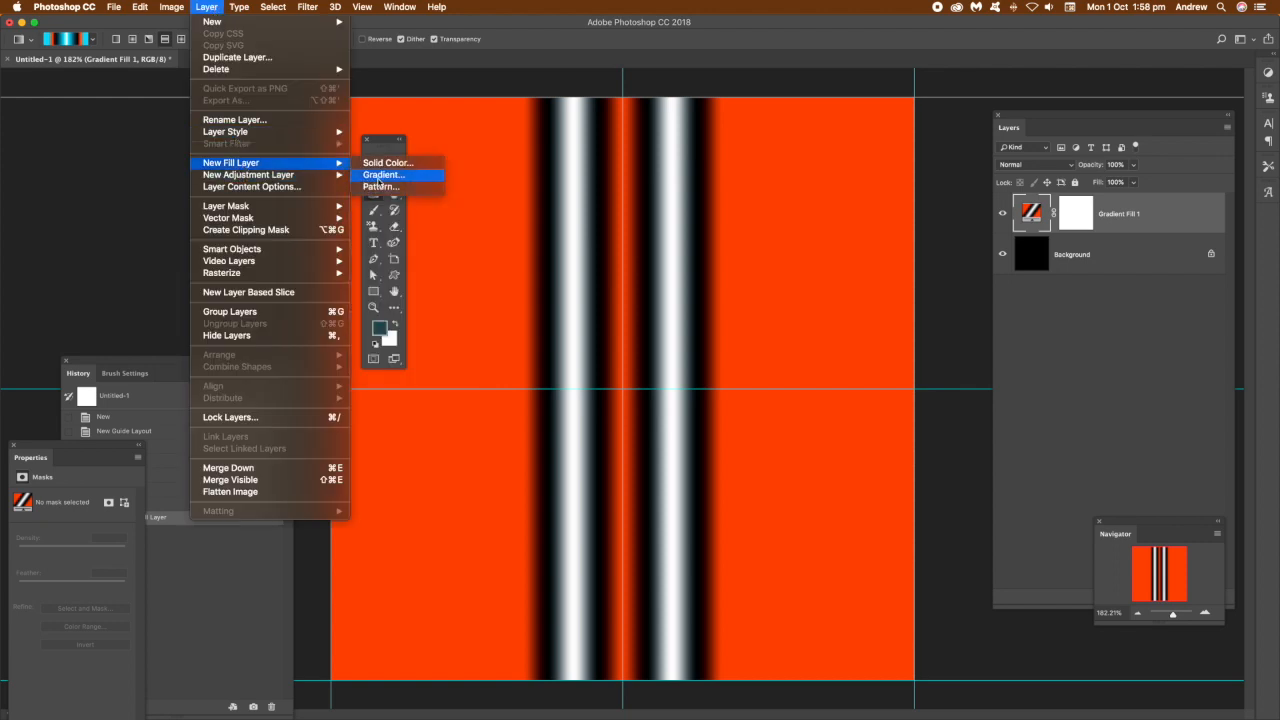
pyautogui.click(382, 174)
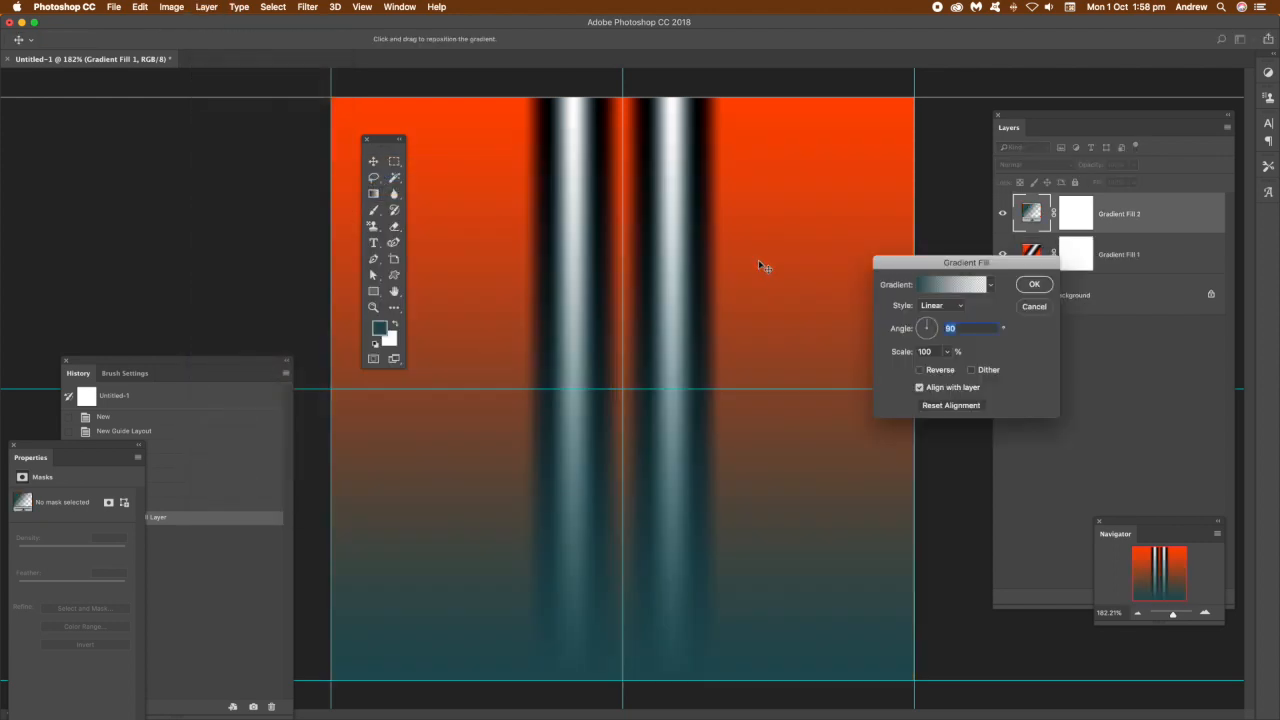
pyautogui.click(990, 284)
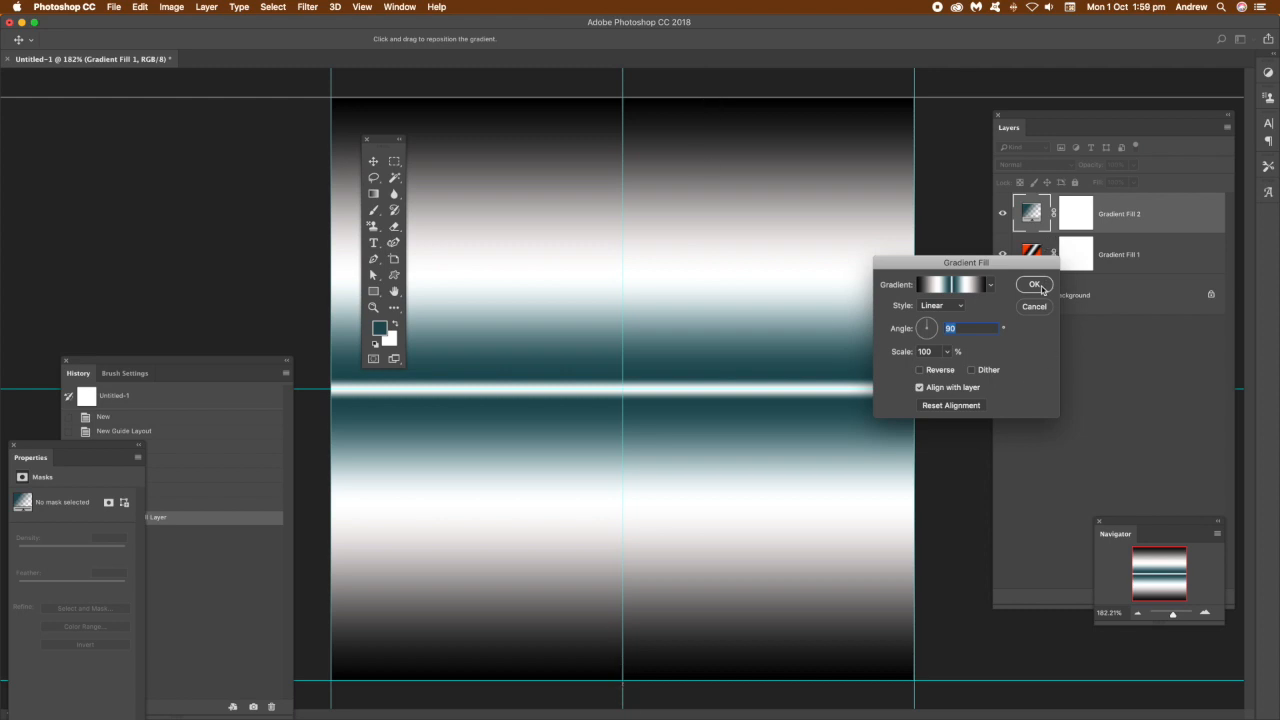
pyautogui.click(1032, 284)
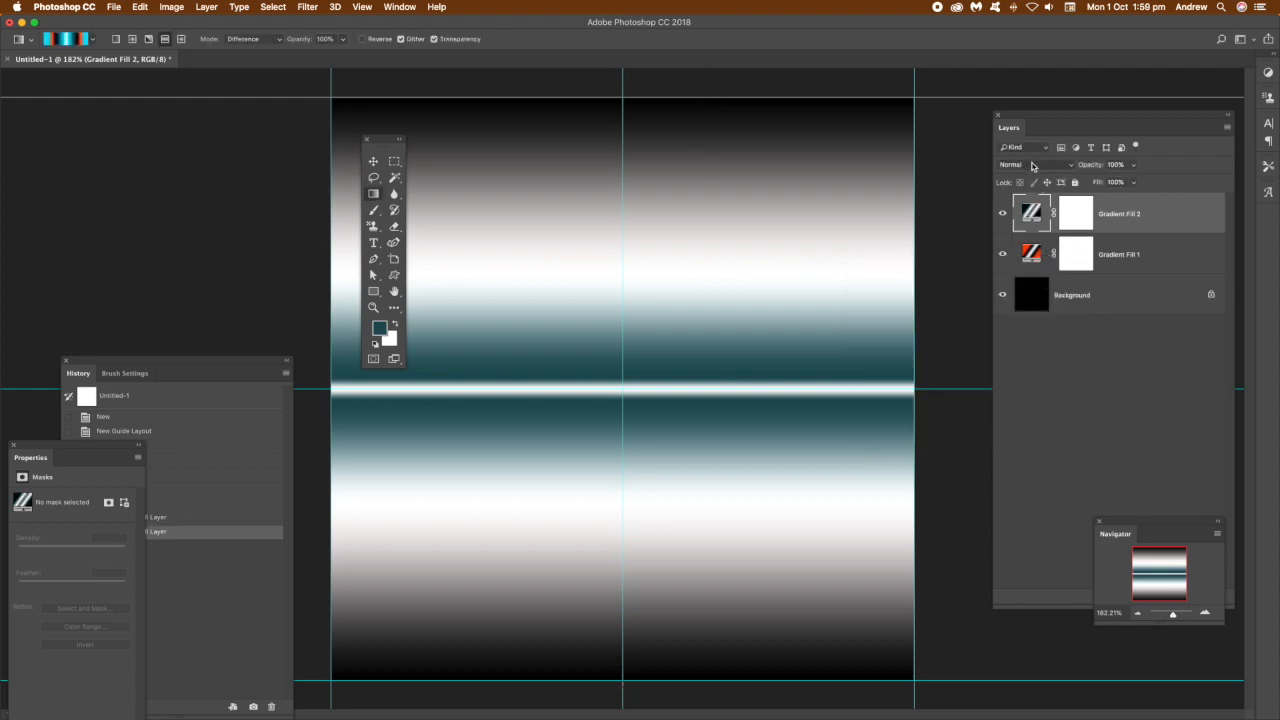
pyautogui.click(1032, 164)
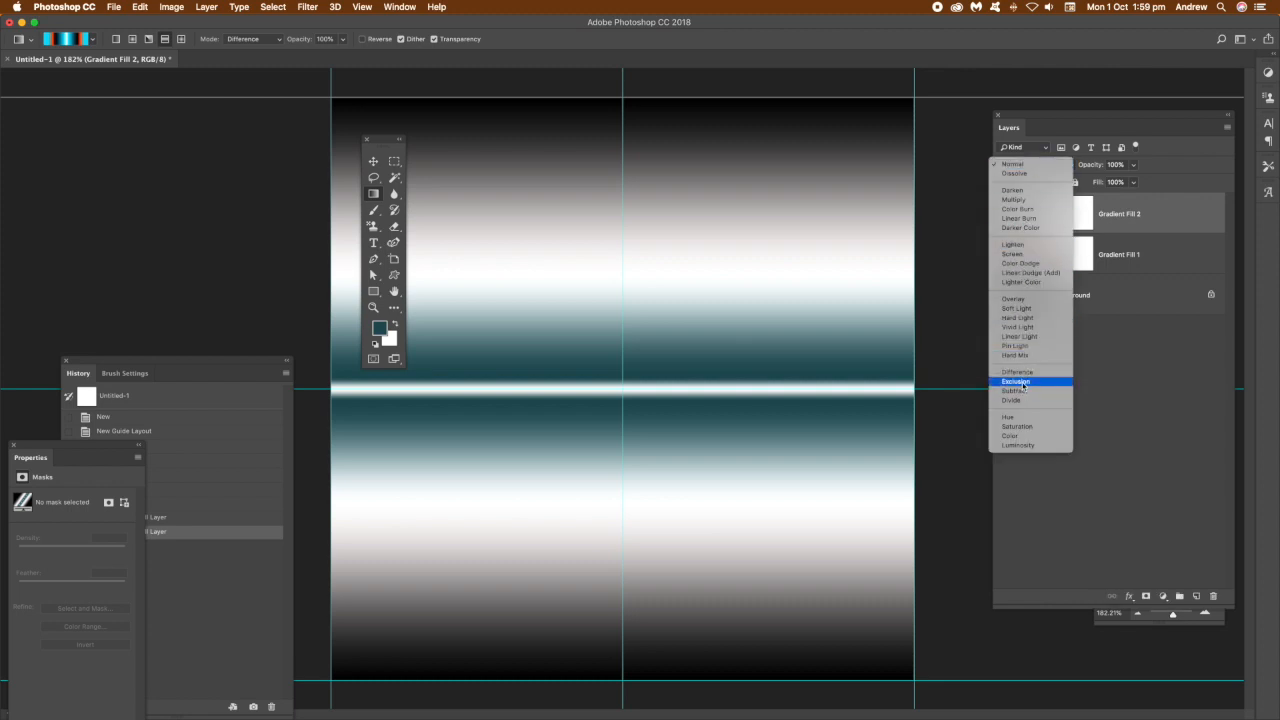
pyautogui.click(1009, 372)
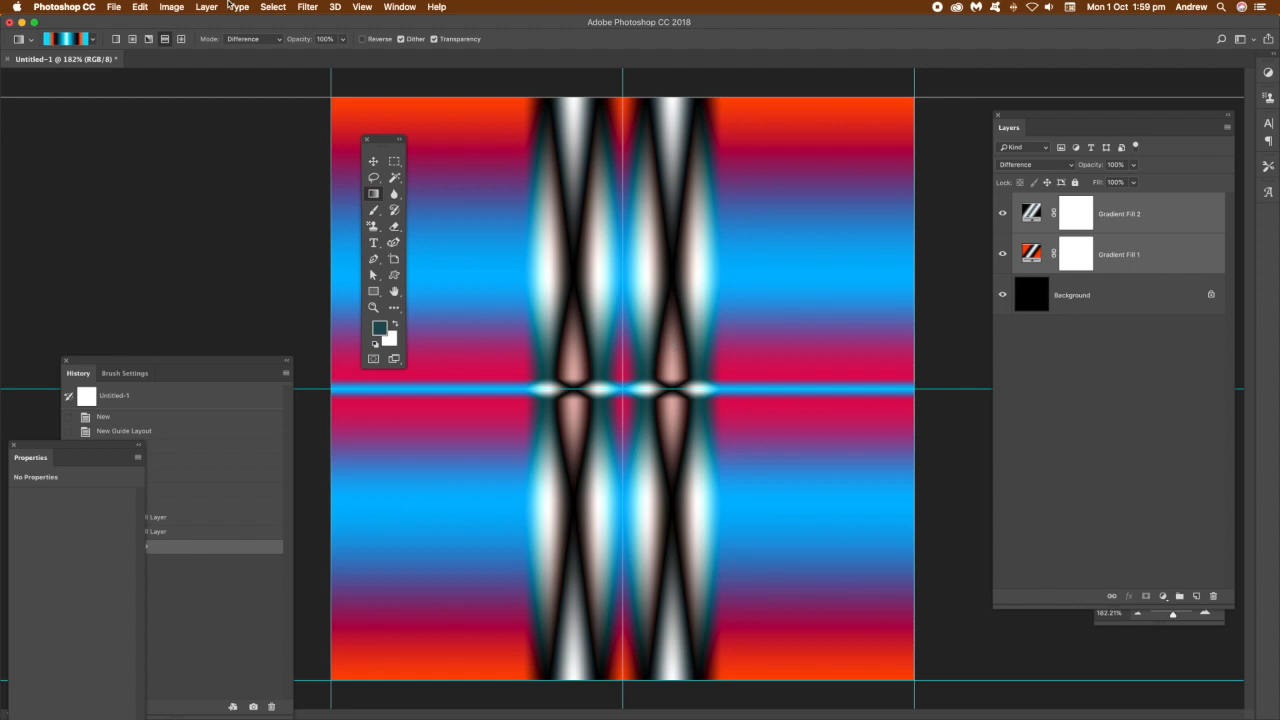
# Add Gradient Fill 3 with a reflected orange, black and cyan gradient.
pyautogui.click(203, 7)
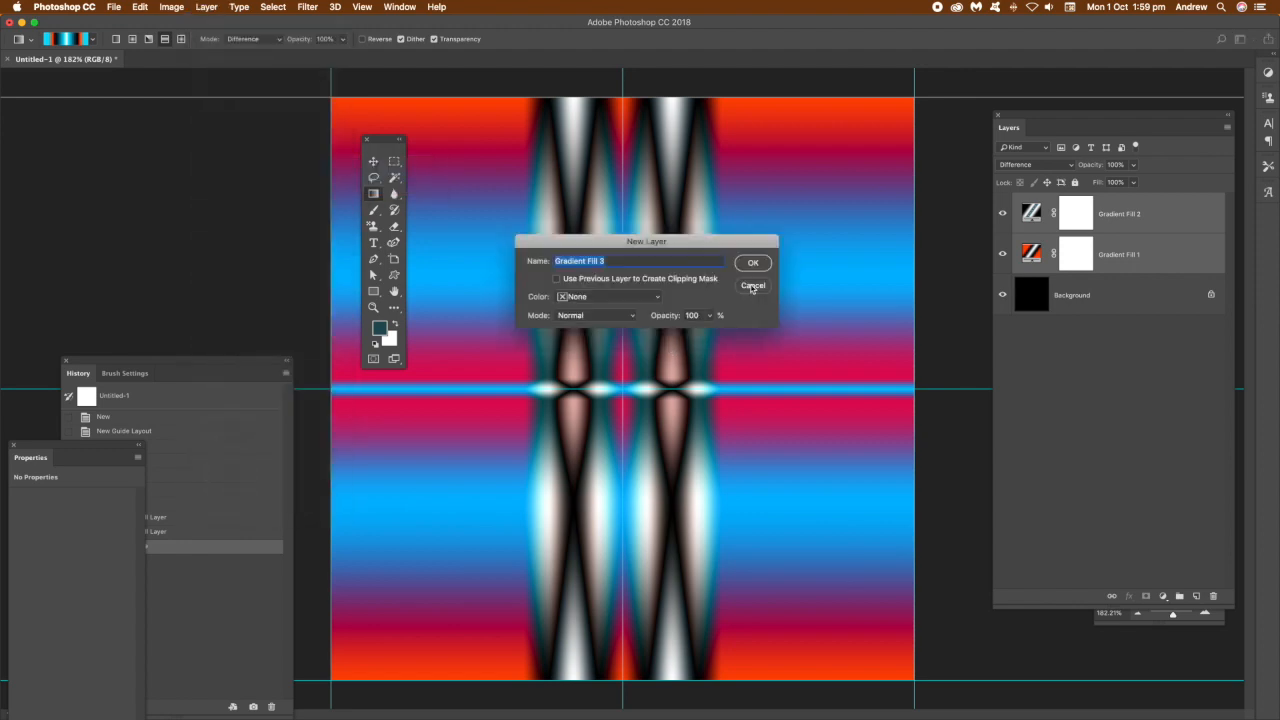
pyautogui.click(752, 262)
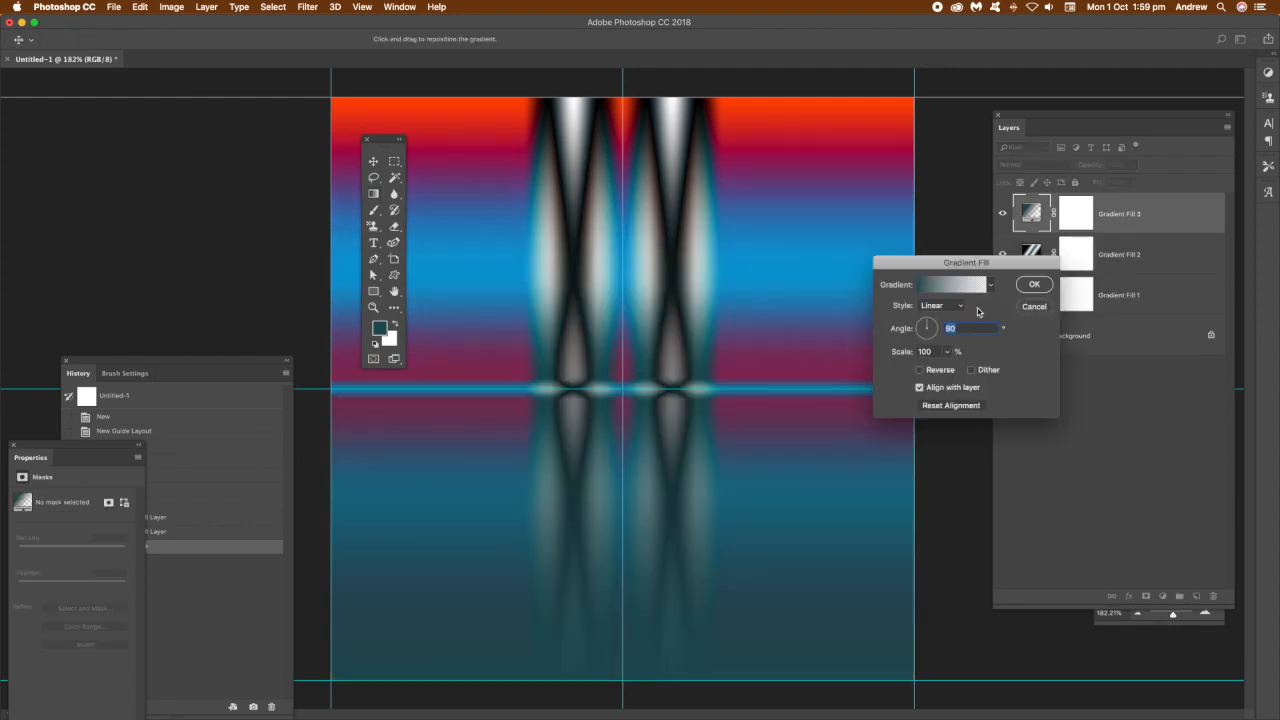
pyautogui.click(989, 284)
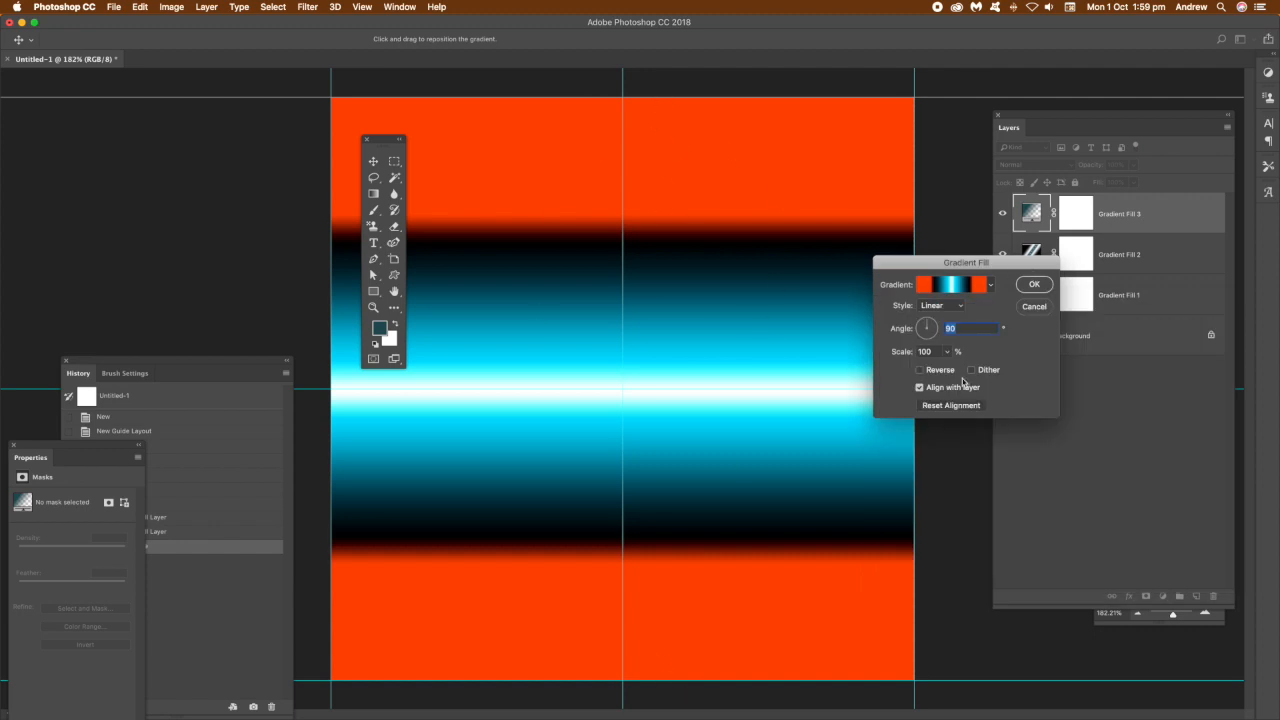
pyautogui.click(940, 305)
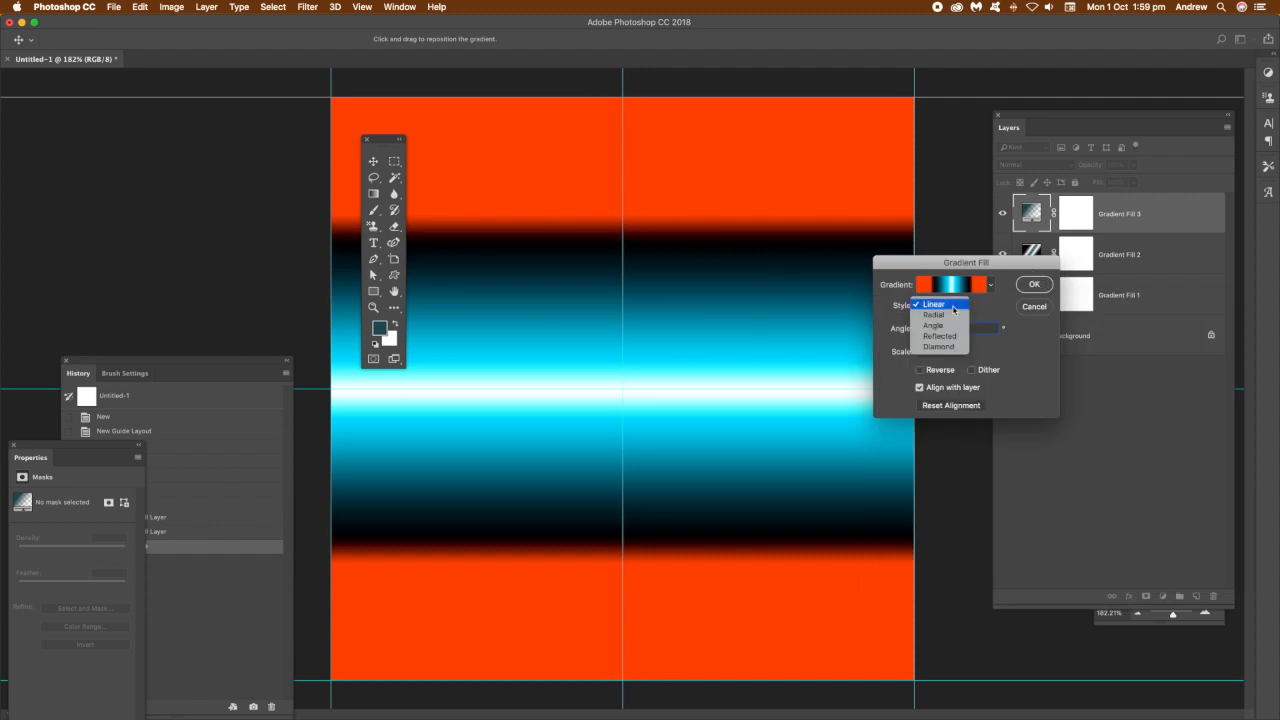
pyautogui.click(940, 335)
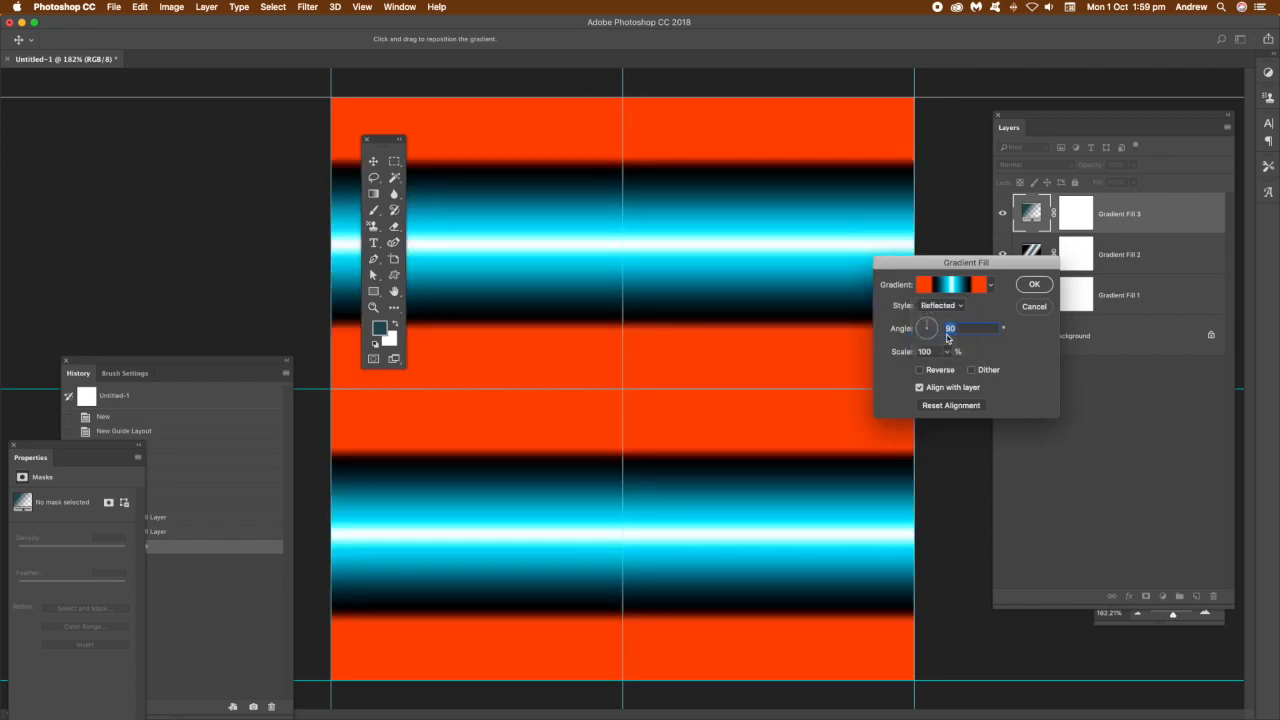
pyautogui.moveTo(835, 424)
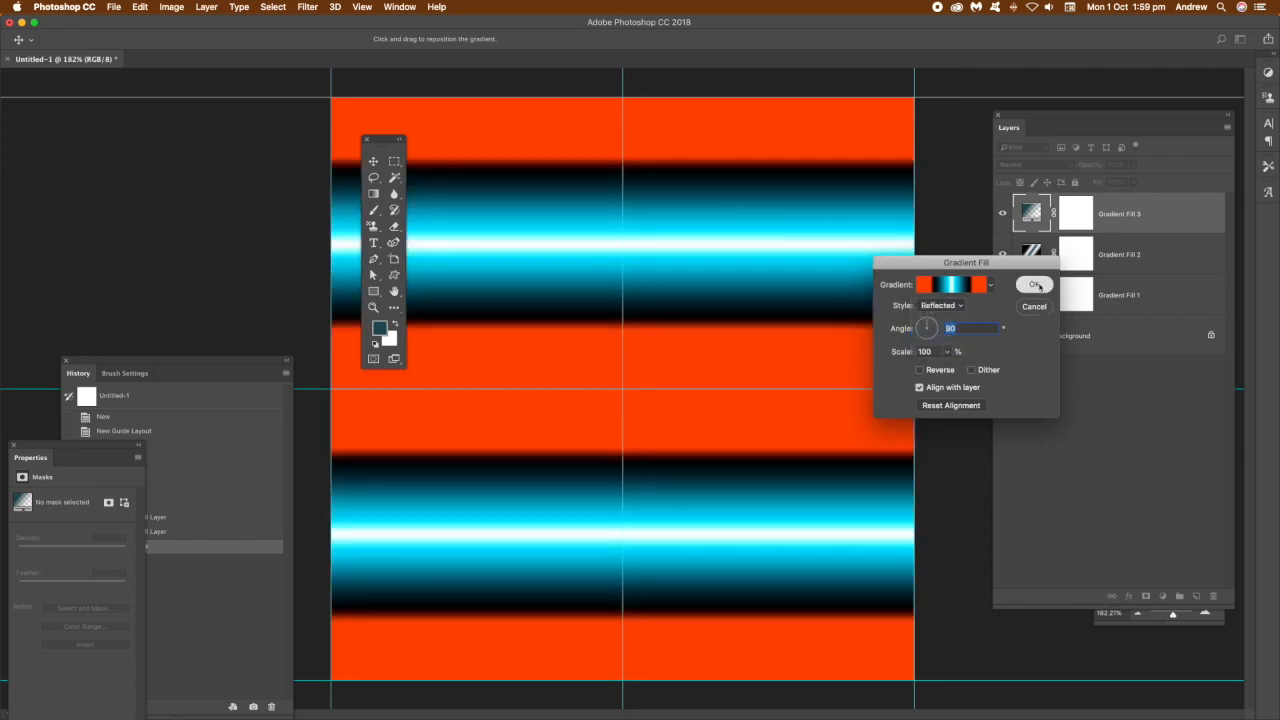
pyautogui.click(1035, 284)
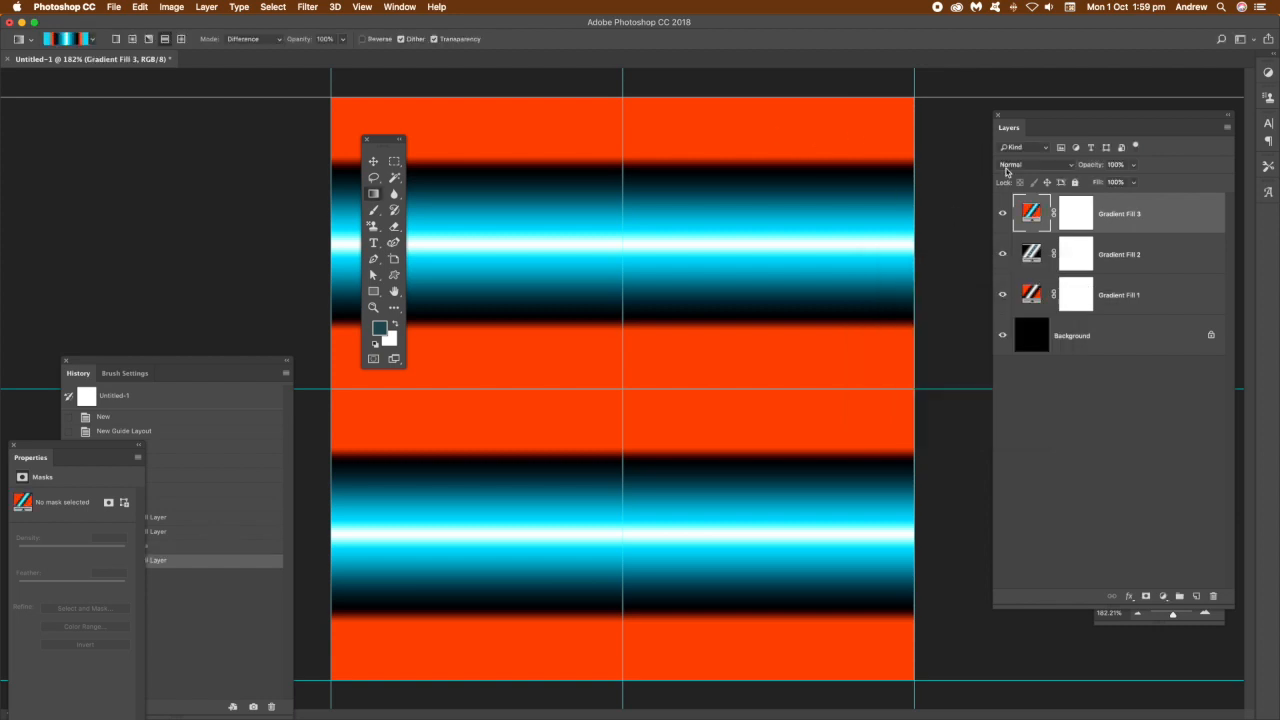
# Switch Gradient Fill 3's blend mode from Normal to Difference.
pyautogui.click(1030, 164)
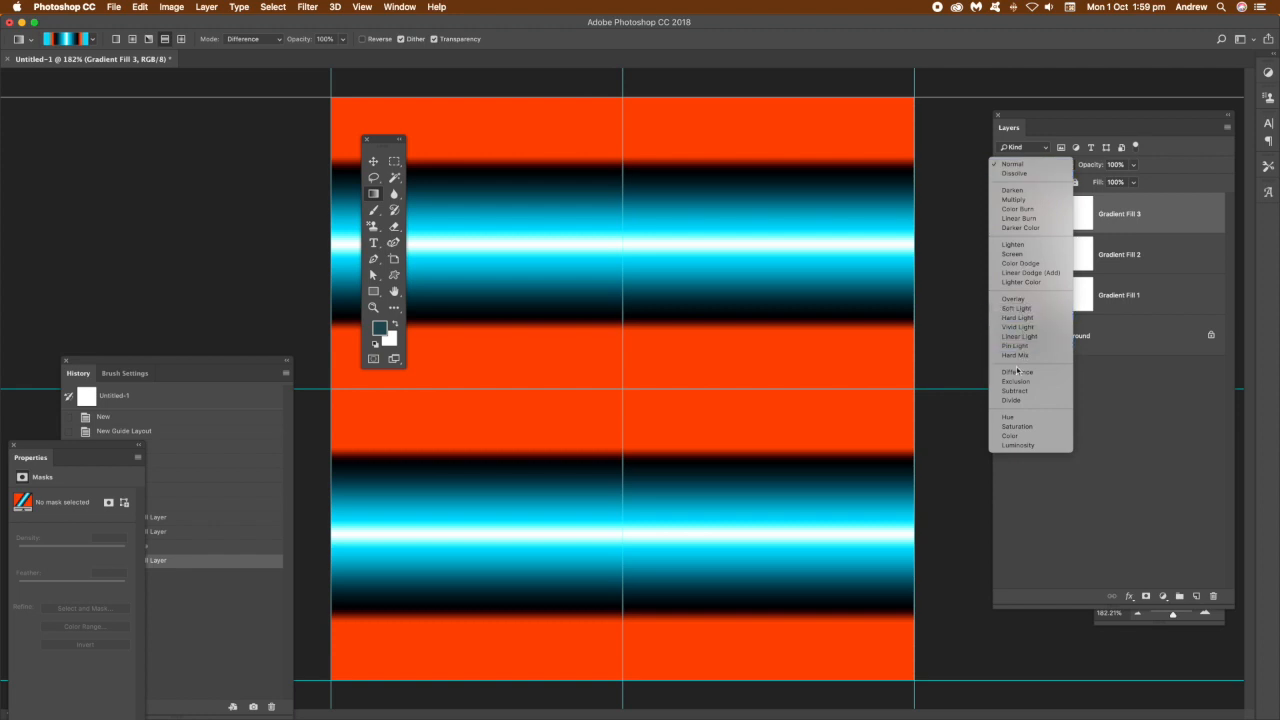
pyautogui.click(1012, 382)
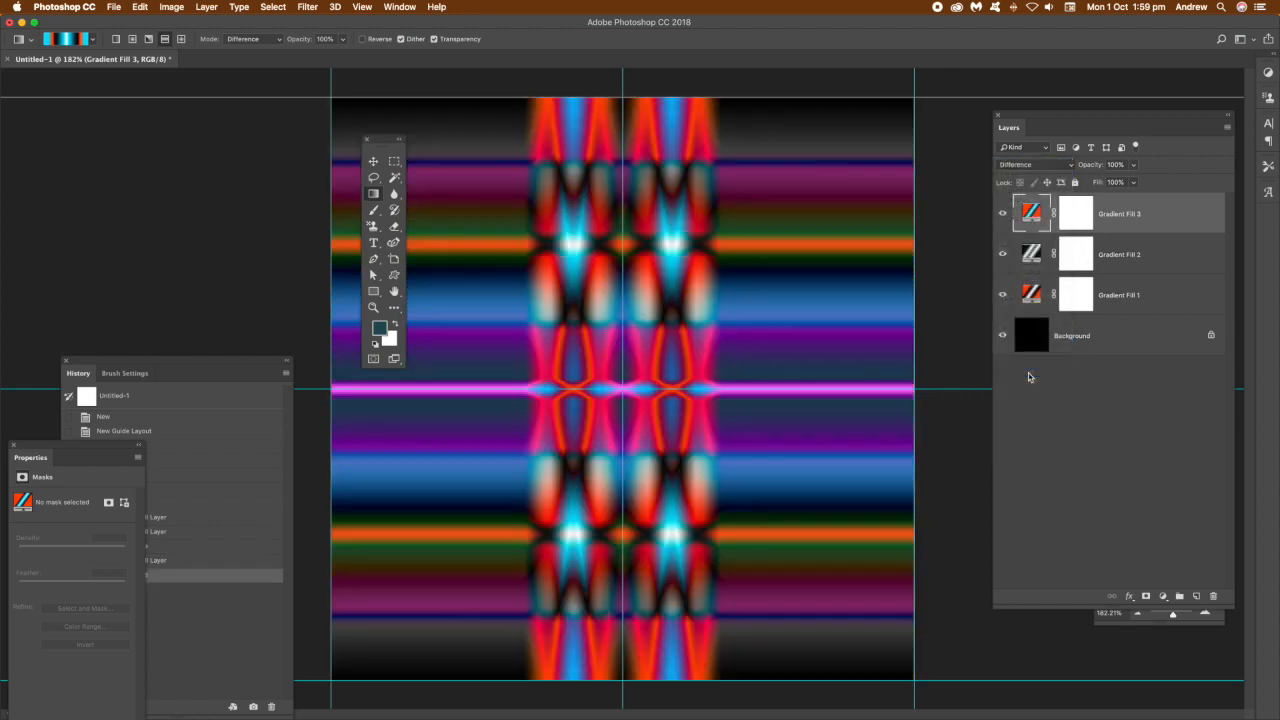
pyautogui.moveTo(1100, 203)
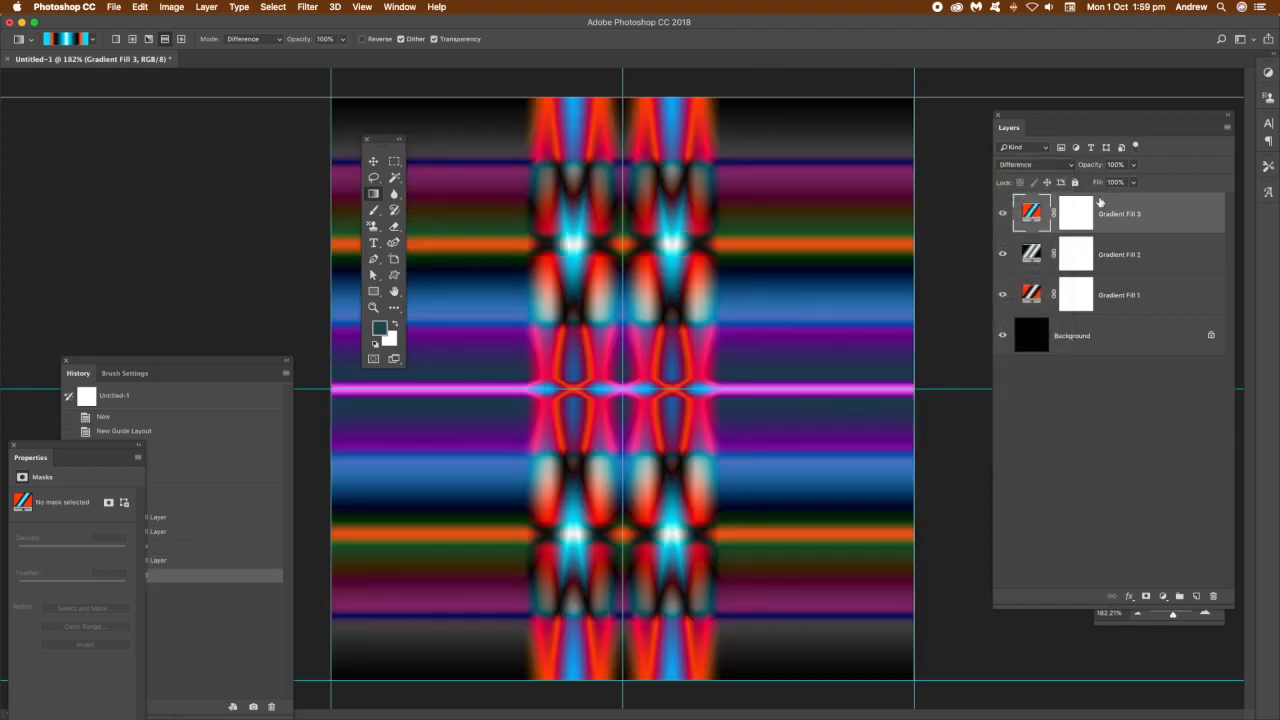